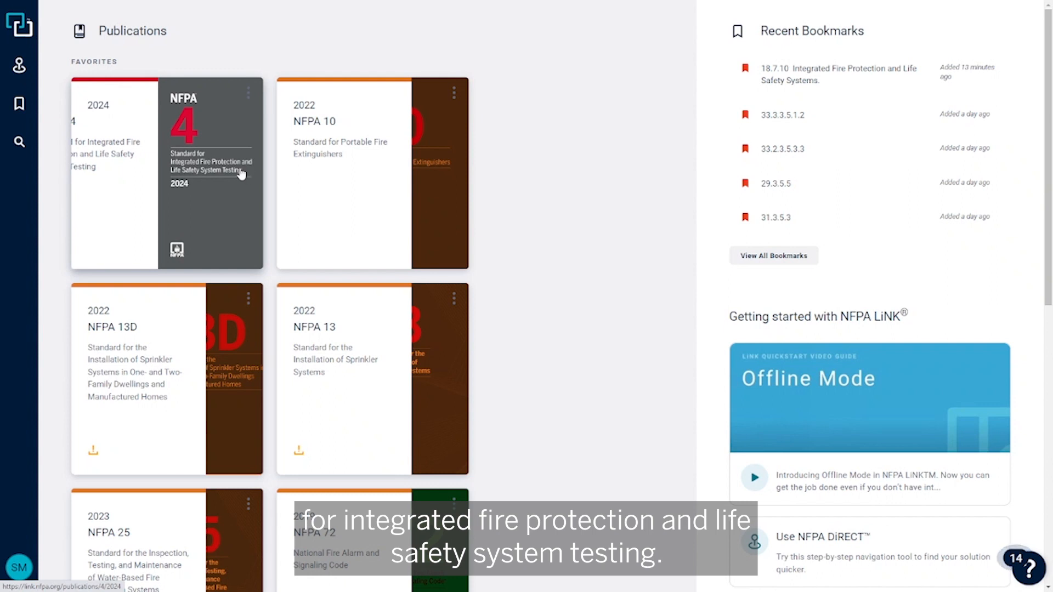
Step: Open the 2024 NFPA 4 publication from Favorites and expand Chapter 4 General Requirements
left_click(210, 174)
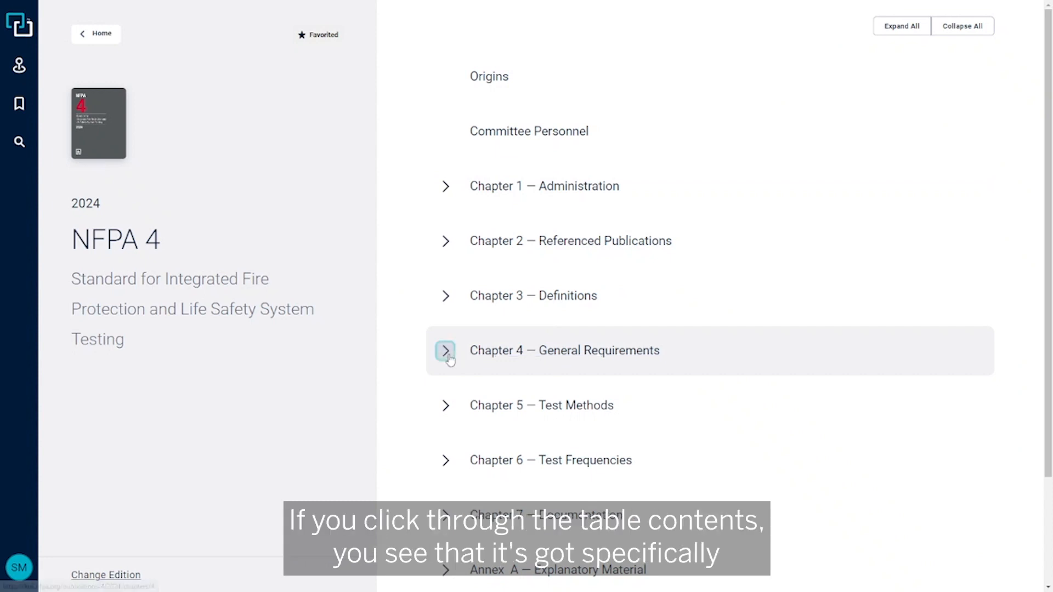
left_click(445, 350)
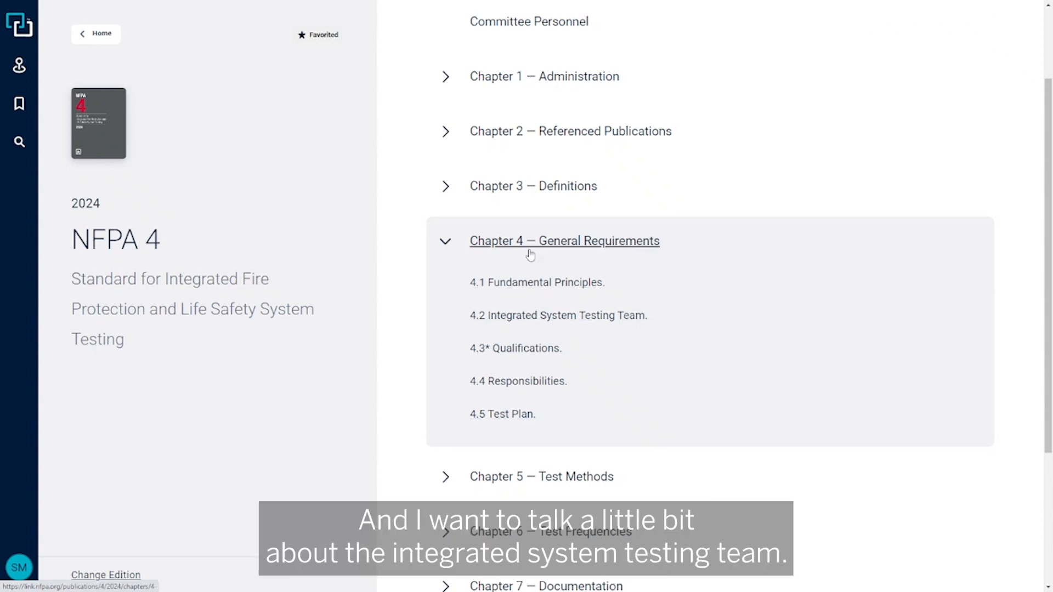
Step: Open the Chapter 4 General Requirements text and jump to section 4.2 Integrated System Testing Team
left_click(565, 240)
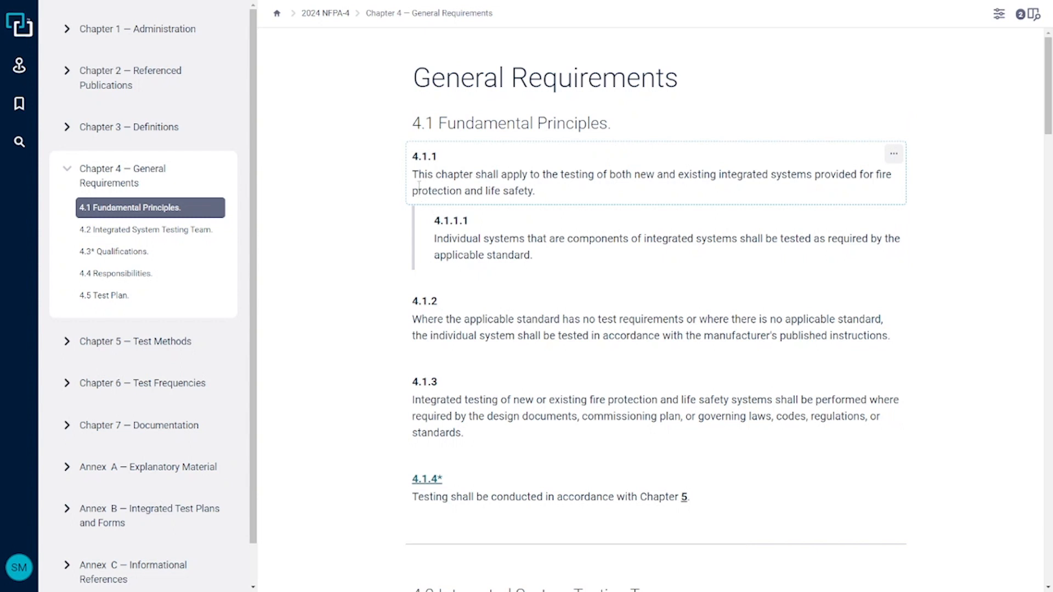
left_click(147, 230)
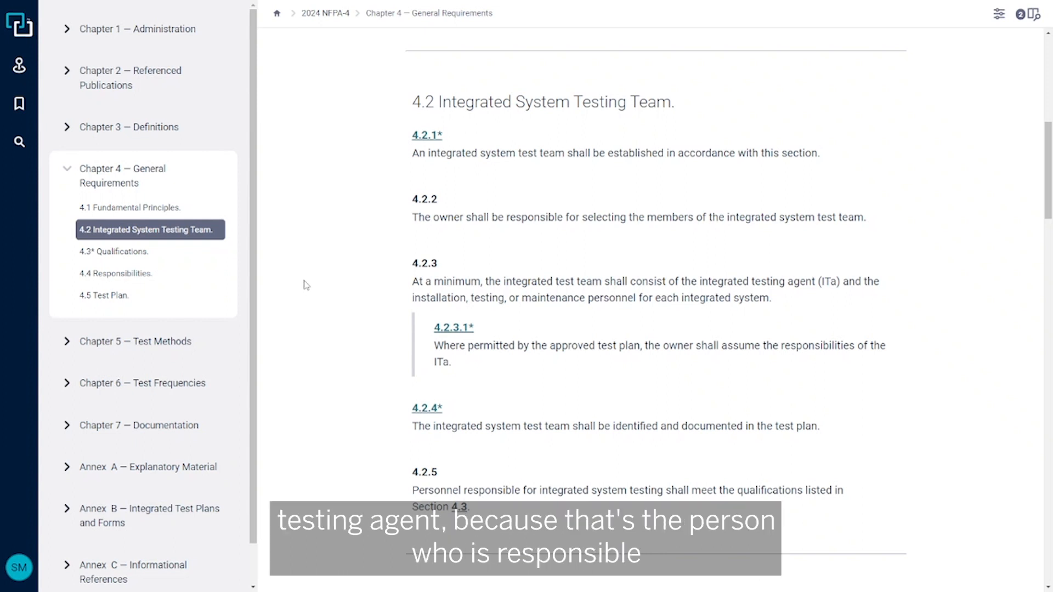
Step: Scroll past 4.3 Qualifications to 4.4 Responsibilities, selecting requirement 4.4.6 on test plan preparation
scroll("down", 3)
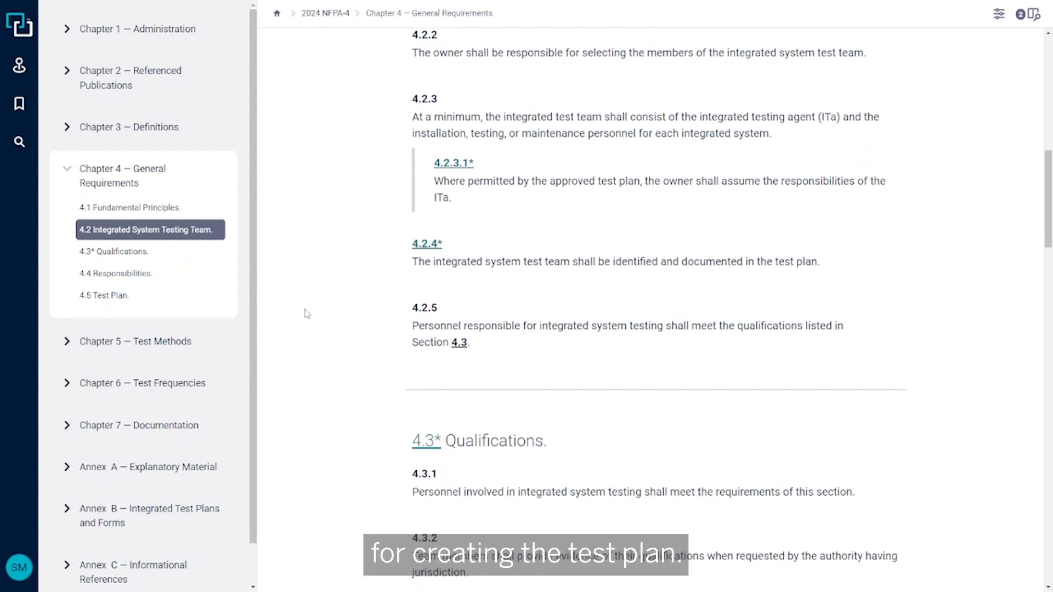
left_click(114, 252)
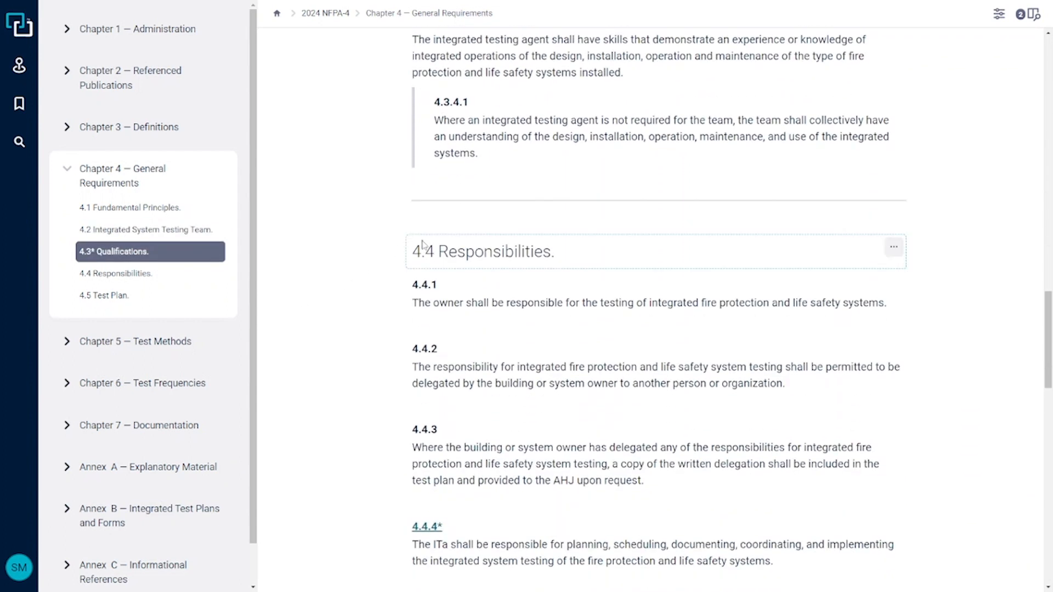
scroll("down", 3)
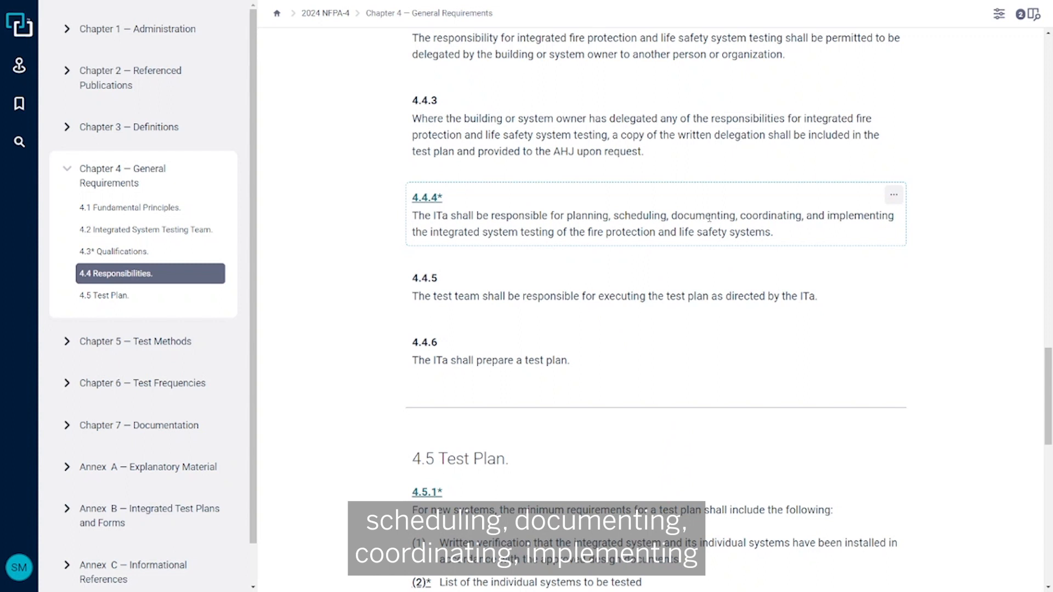
mouse_move(425, 237)
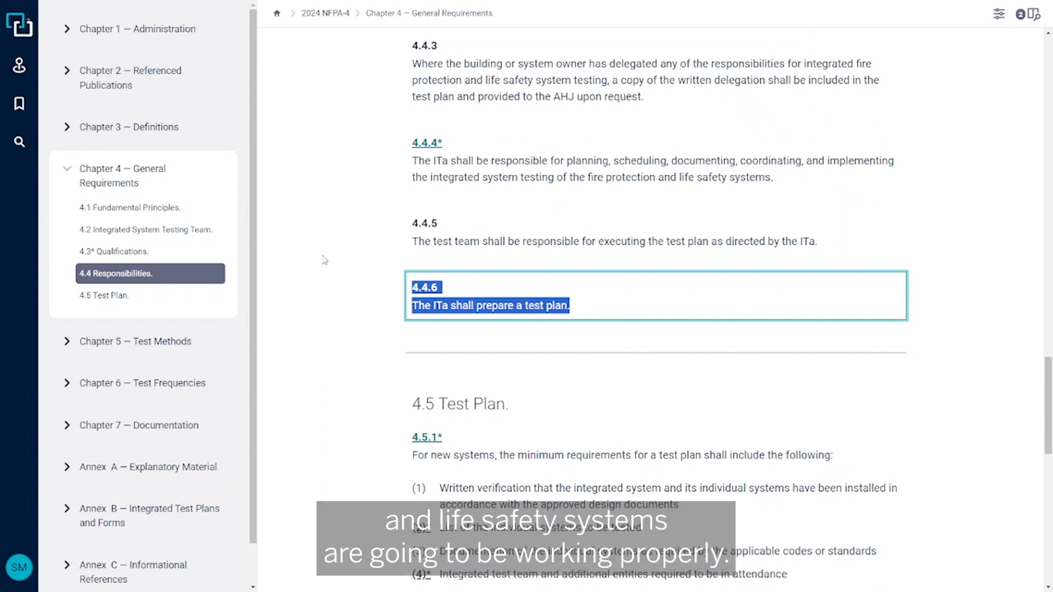
scroll("down", 3)
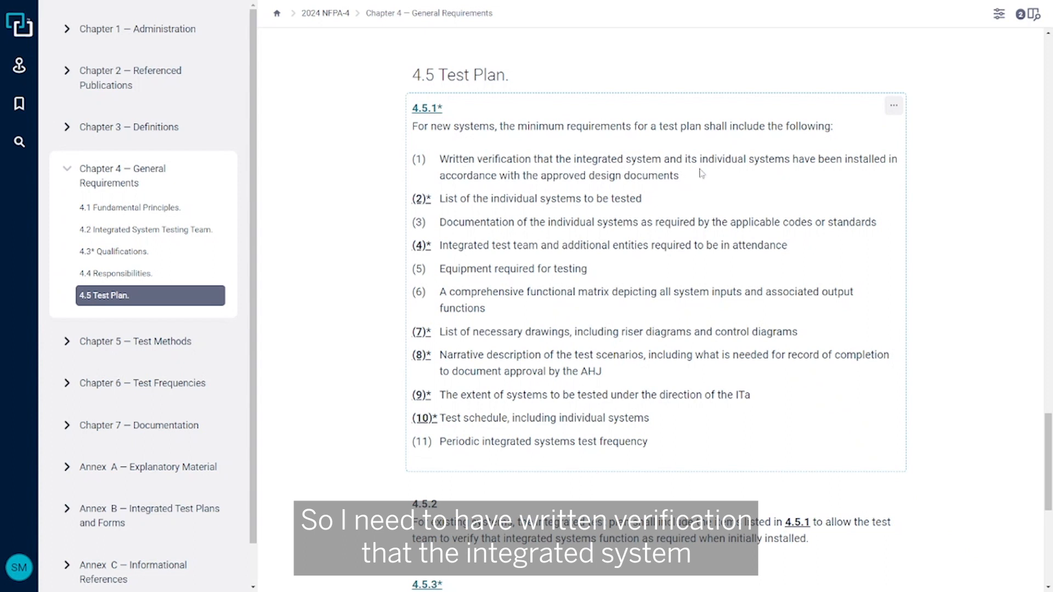
mouse_move(431, 176)
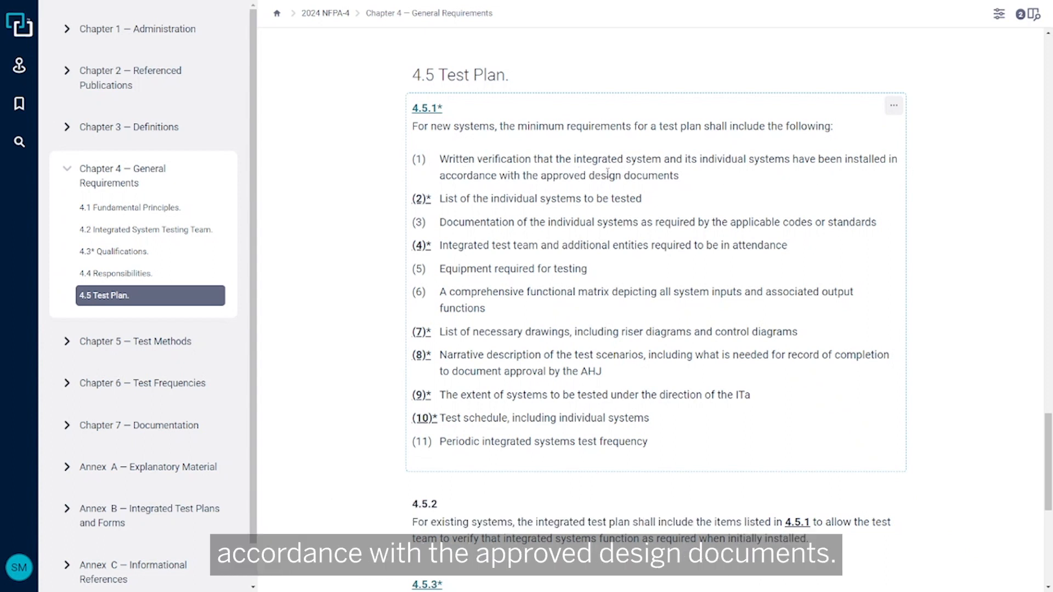
mouse_move(715, 174)
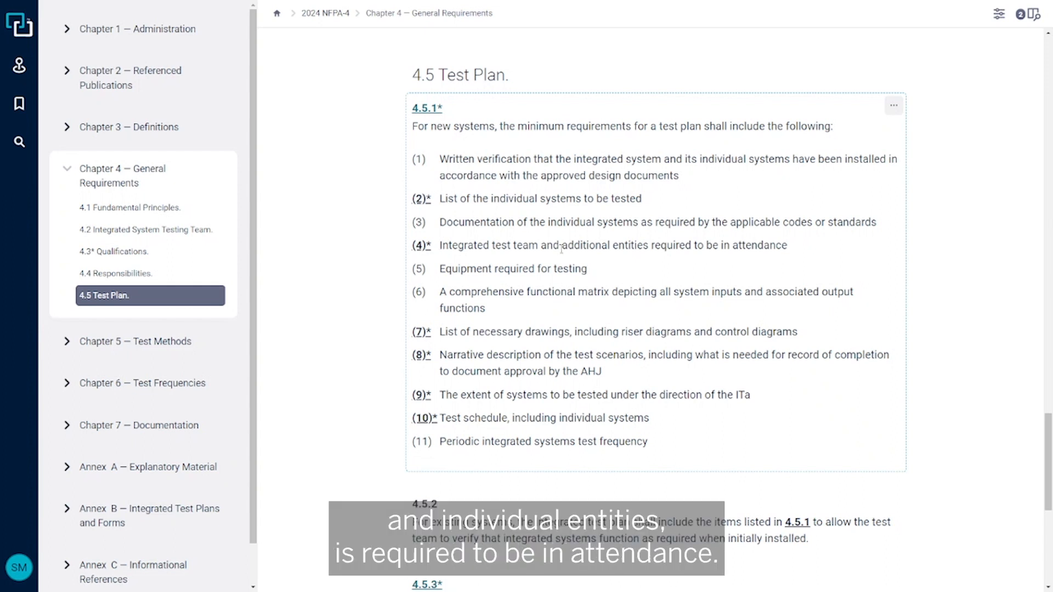
mouse_move(817, 257)
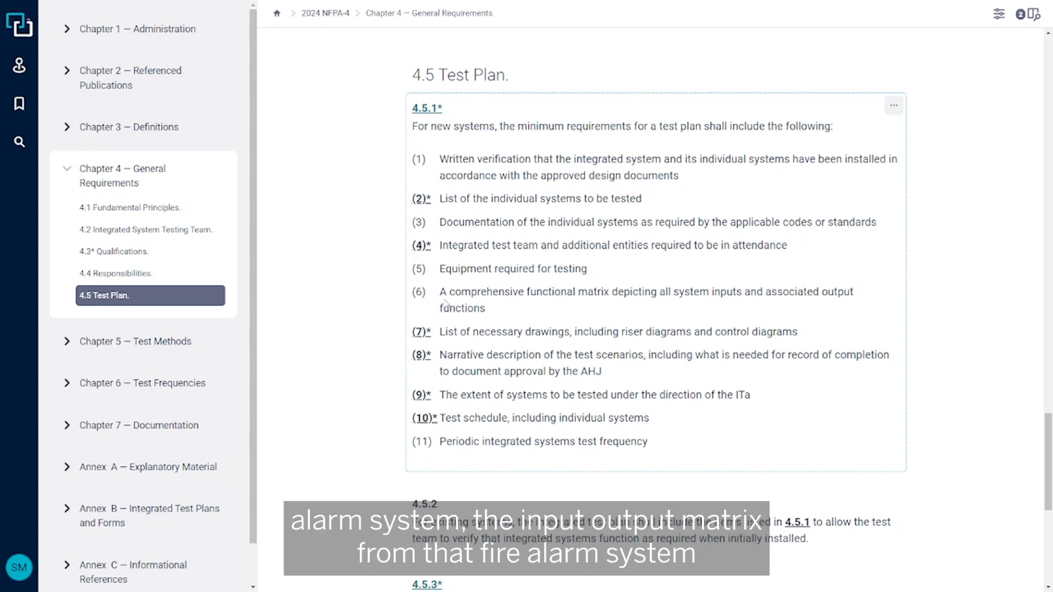
mouse_move(478, 304)
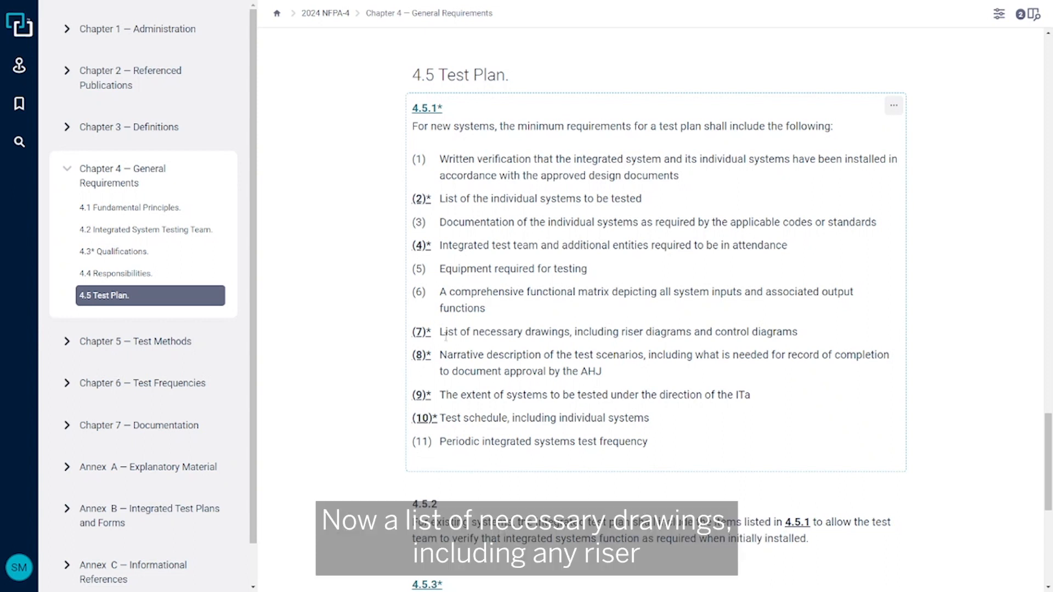
mouse_move(688, 342)
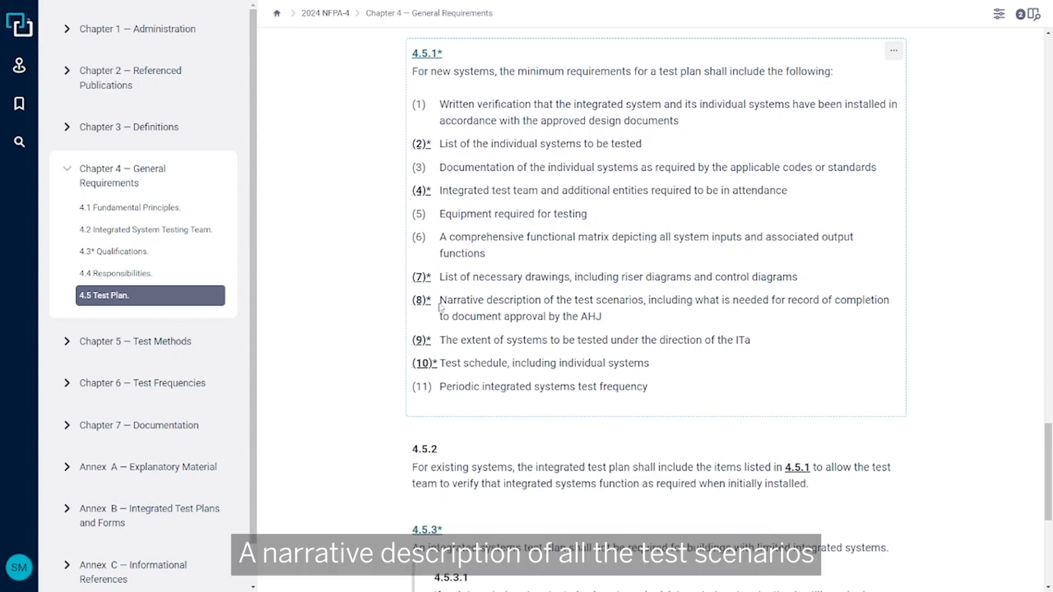
mouse_move(785, 306)
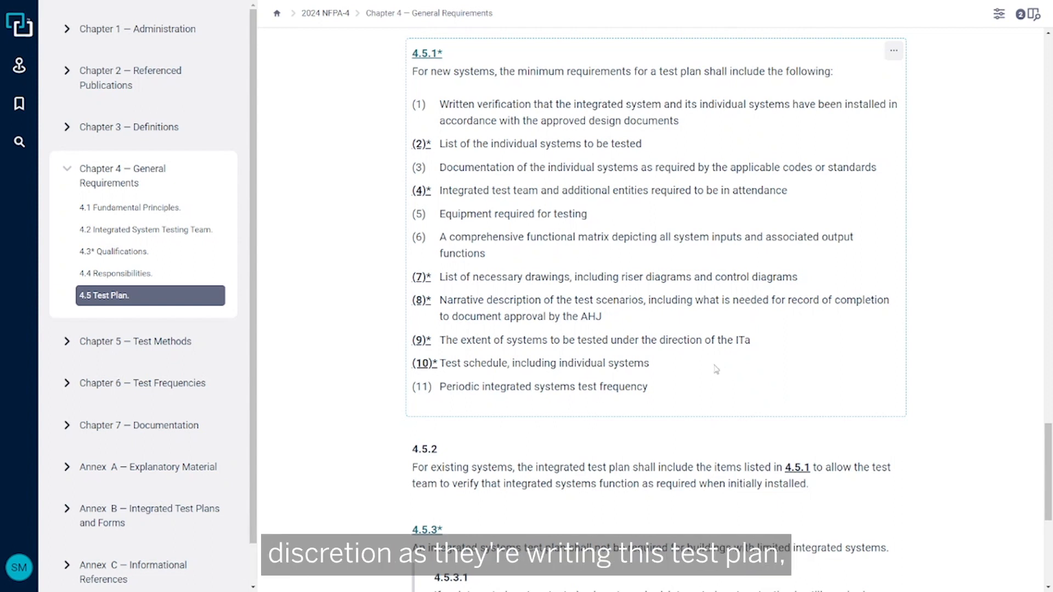
scroll("down", 3)
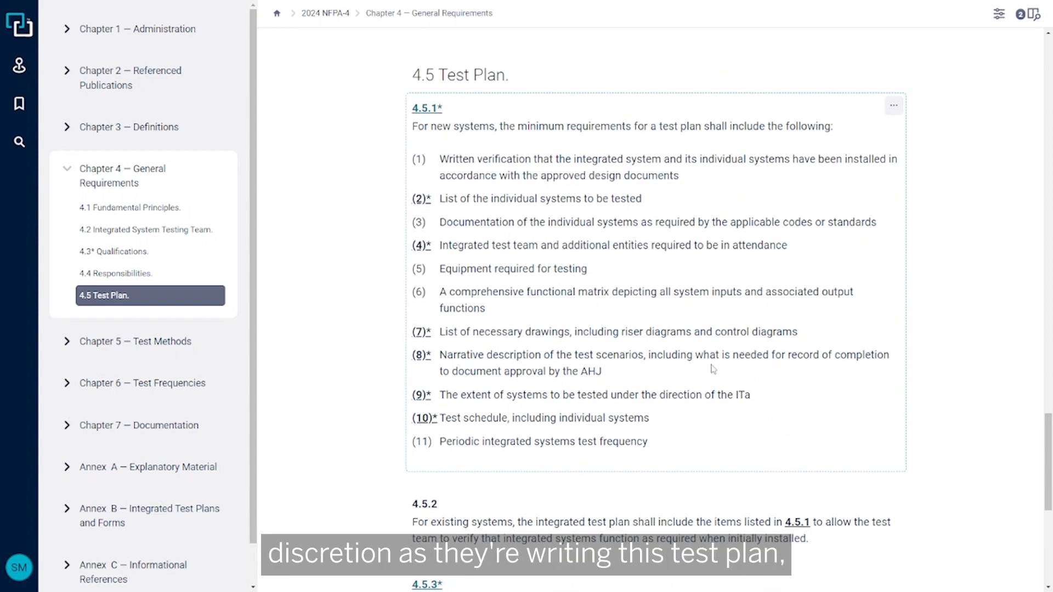